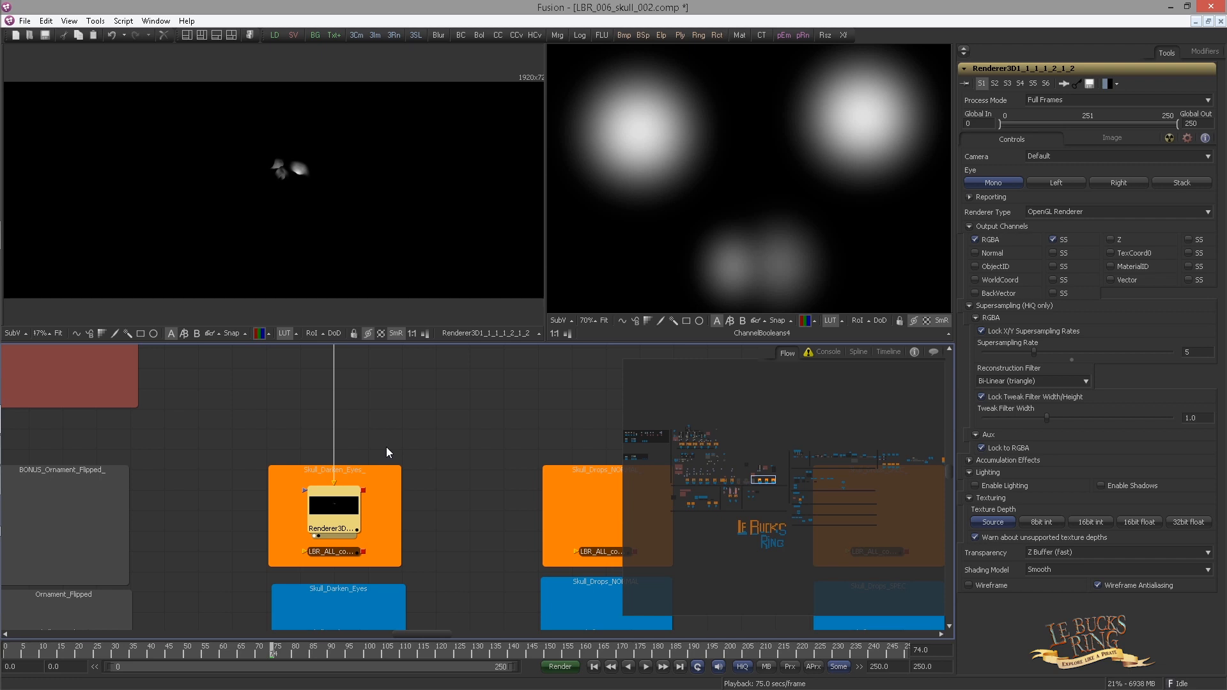
mouse_move(402, 461)
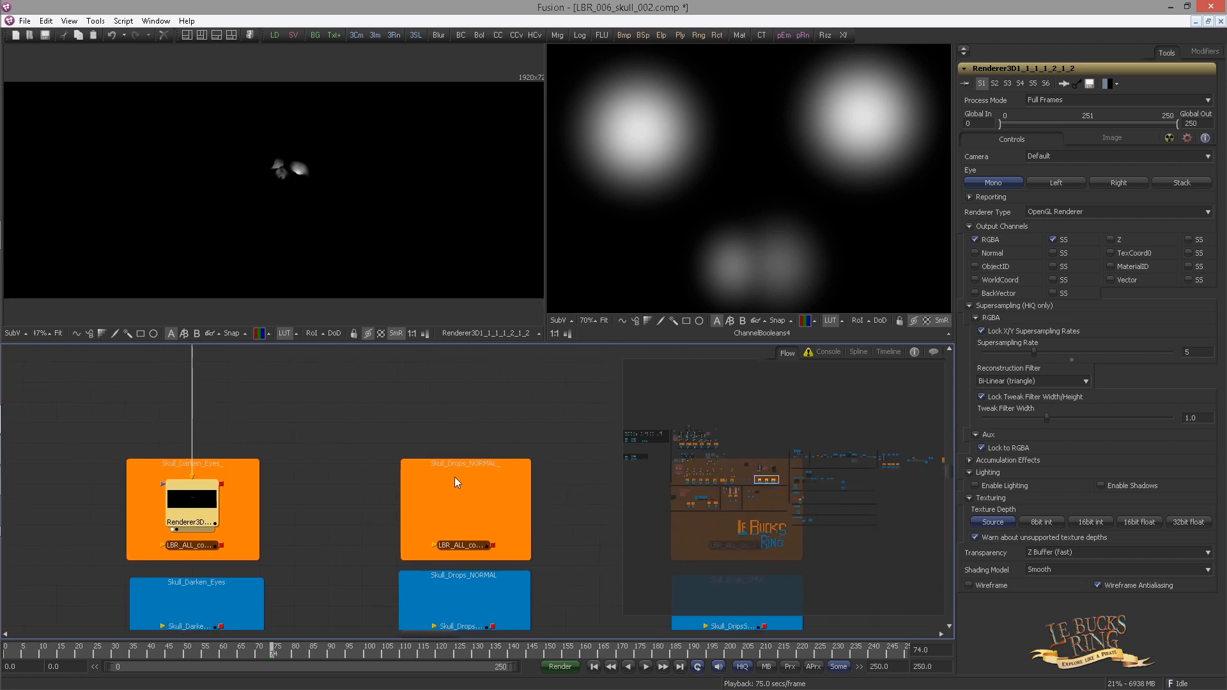
Pan the node flow to the Raindrops_Footage and Skull_Raindrops underlay groups.
left_click(192, 508)
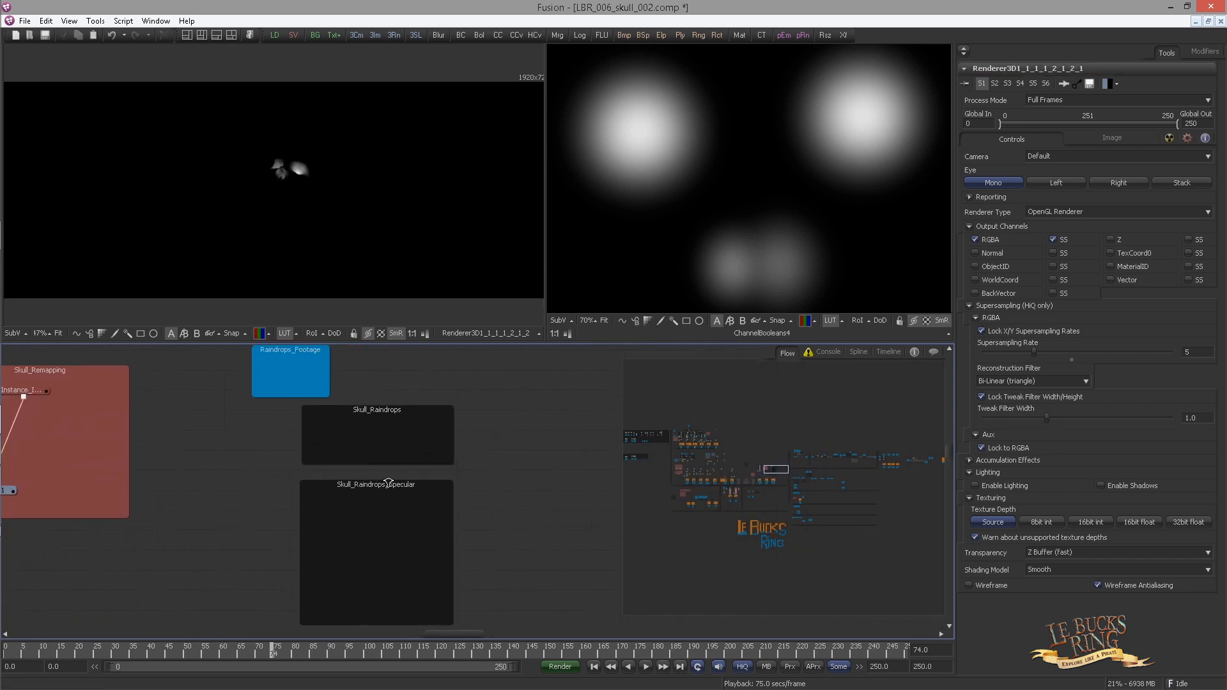
left_click_drag(290, 370, 232, 426)
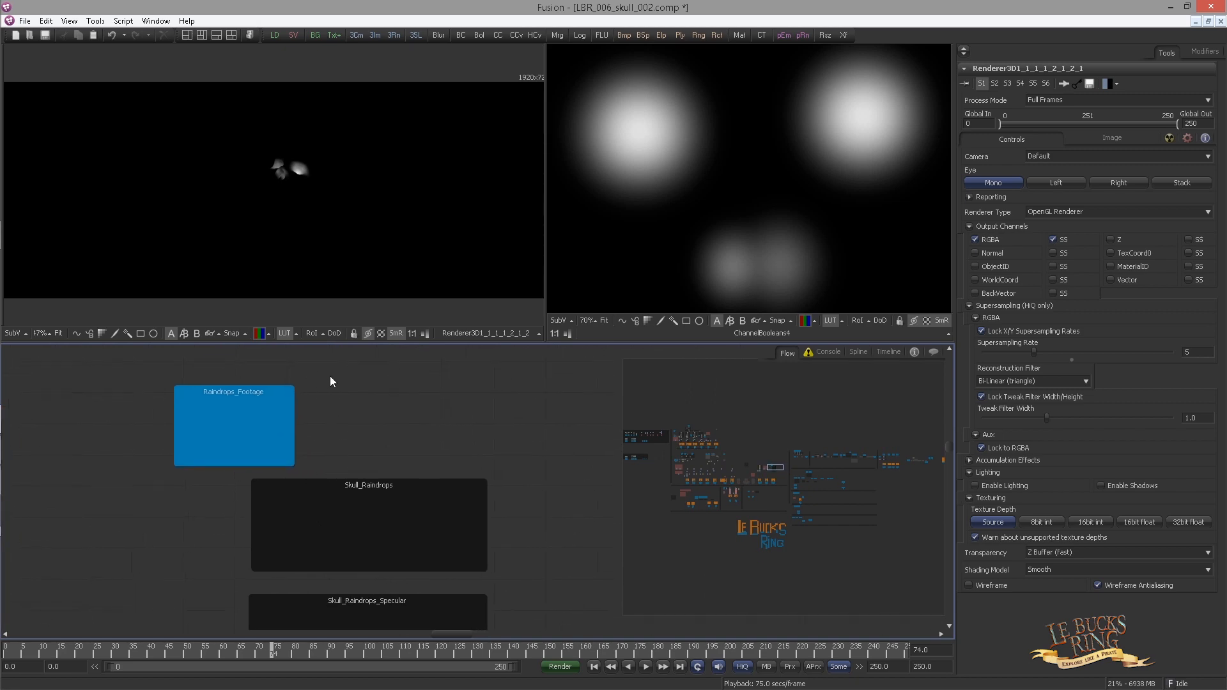
left_click(233, 391)
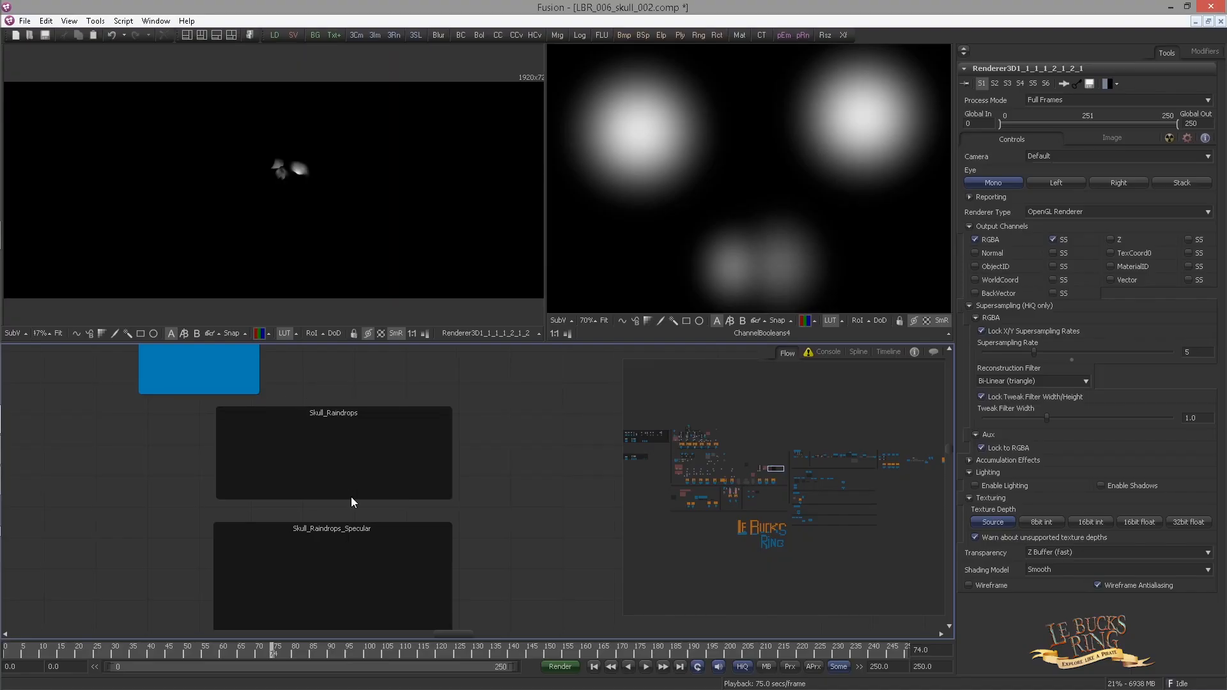
left_click_drag(198, 369, 232, 405)
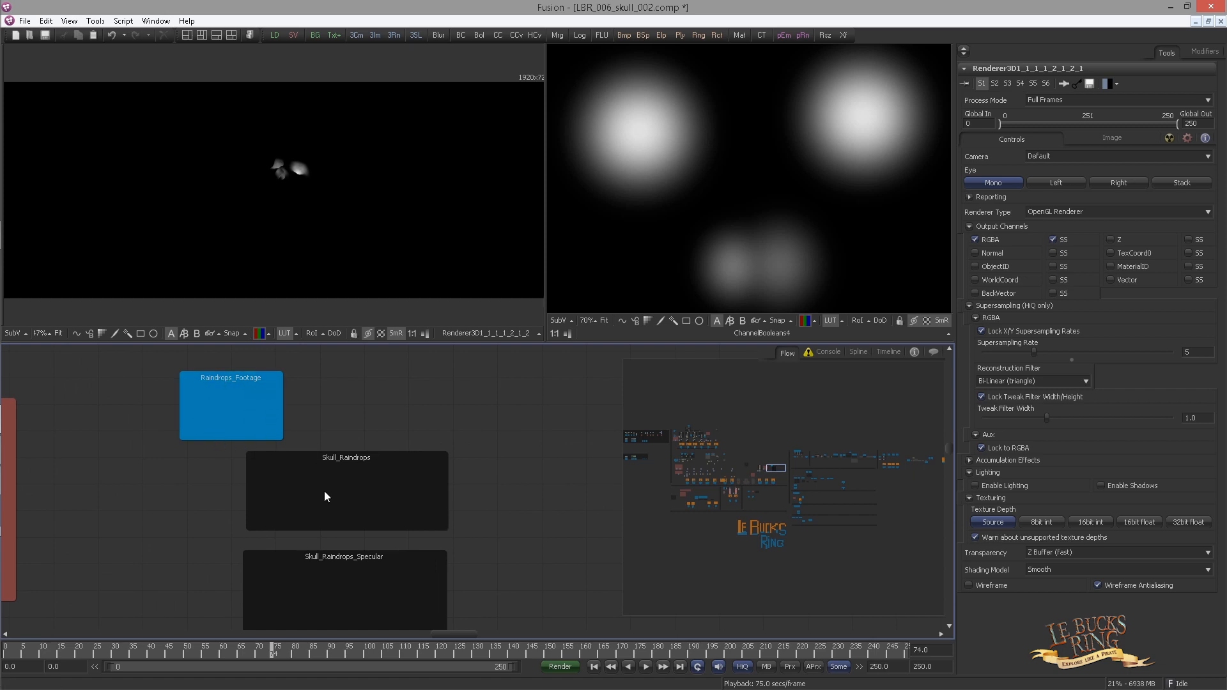
mouse_move(323, 251)
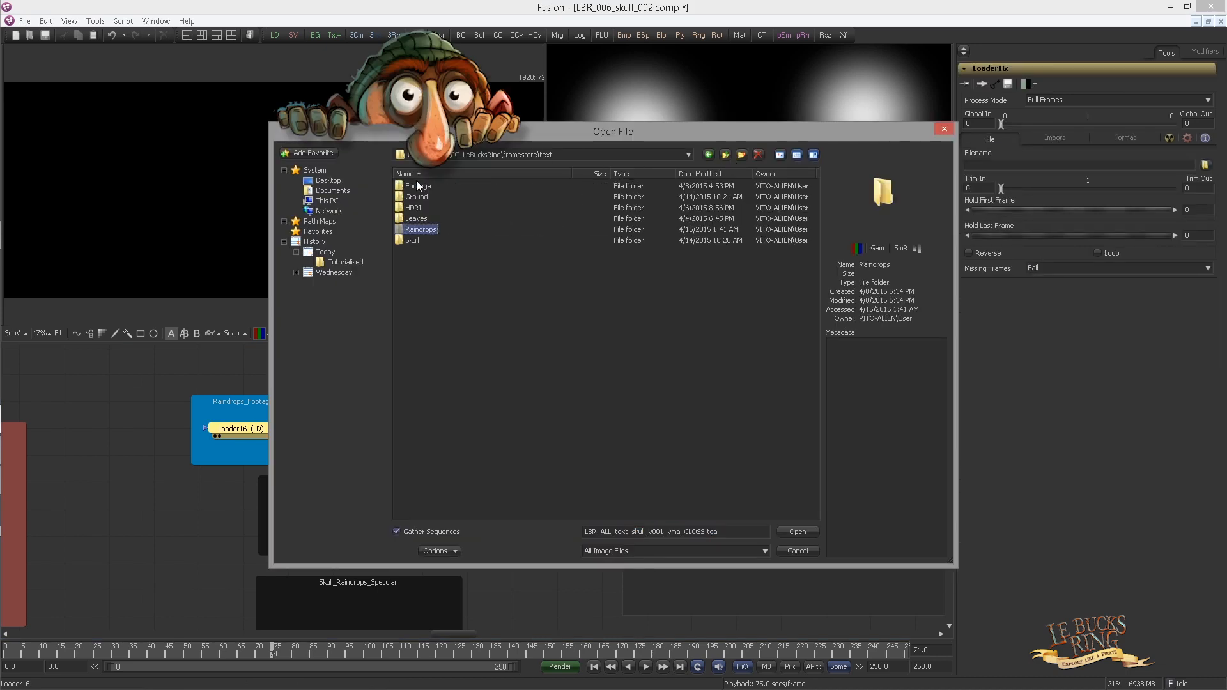
mouse_move(432, 242)
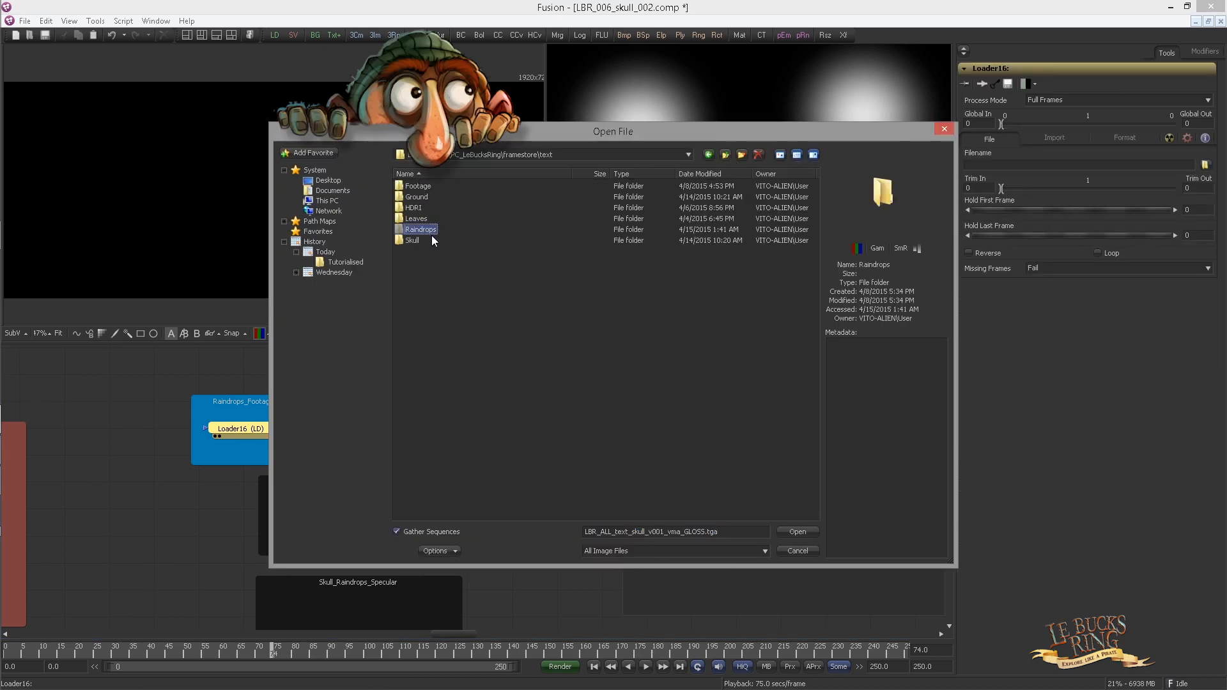
Point the new loader at the LBR_ALL_comp_Raindrops_v001_vma_NORMAL EXR sequence in the Raindrops folder.
double_click(421, 229)
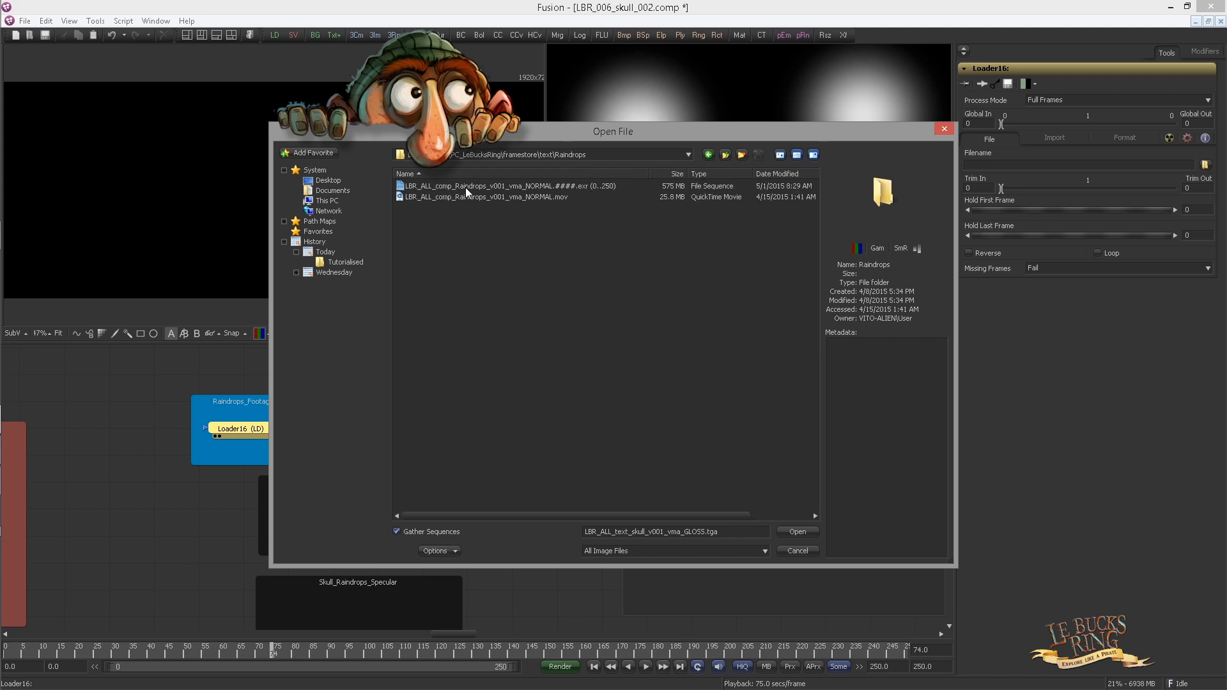
left_click(797, 531)
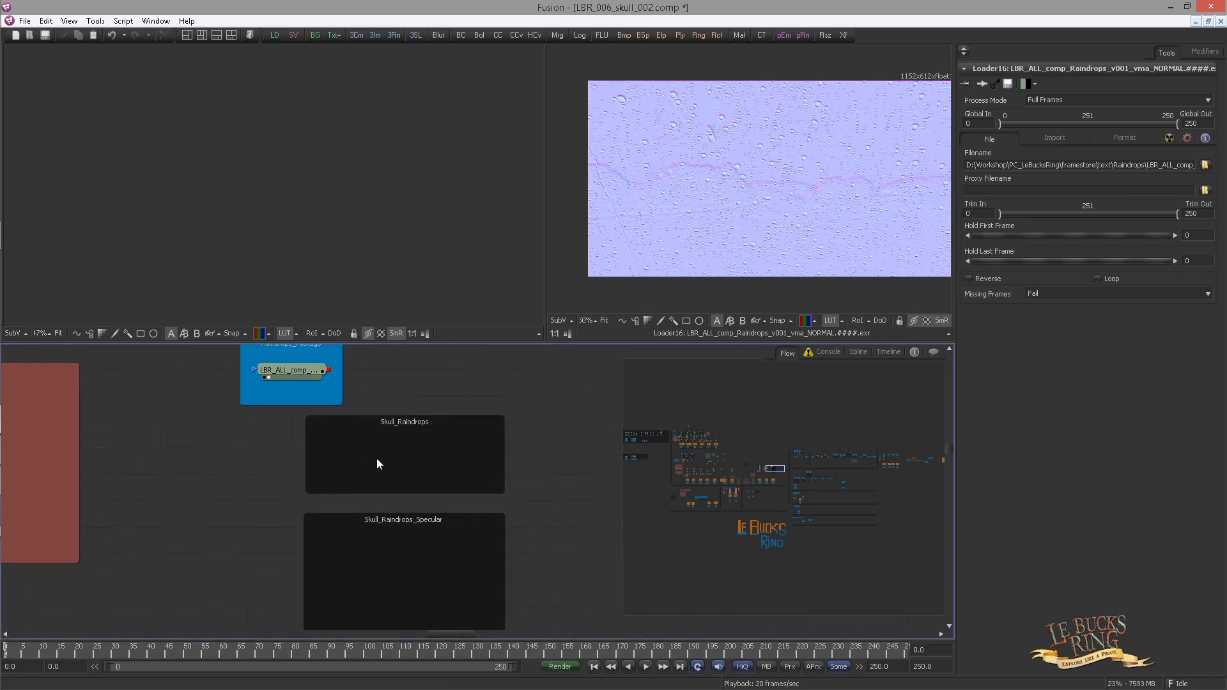
Add a Merge and a Blur fed by the raindrops loader, with the Merge apply mode set to Overlay.
type("me")
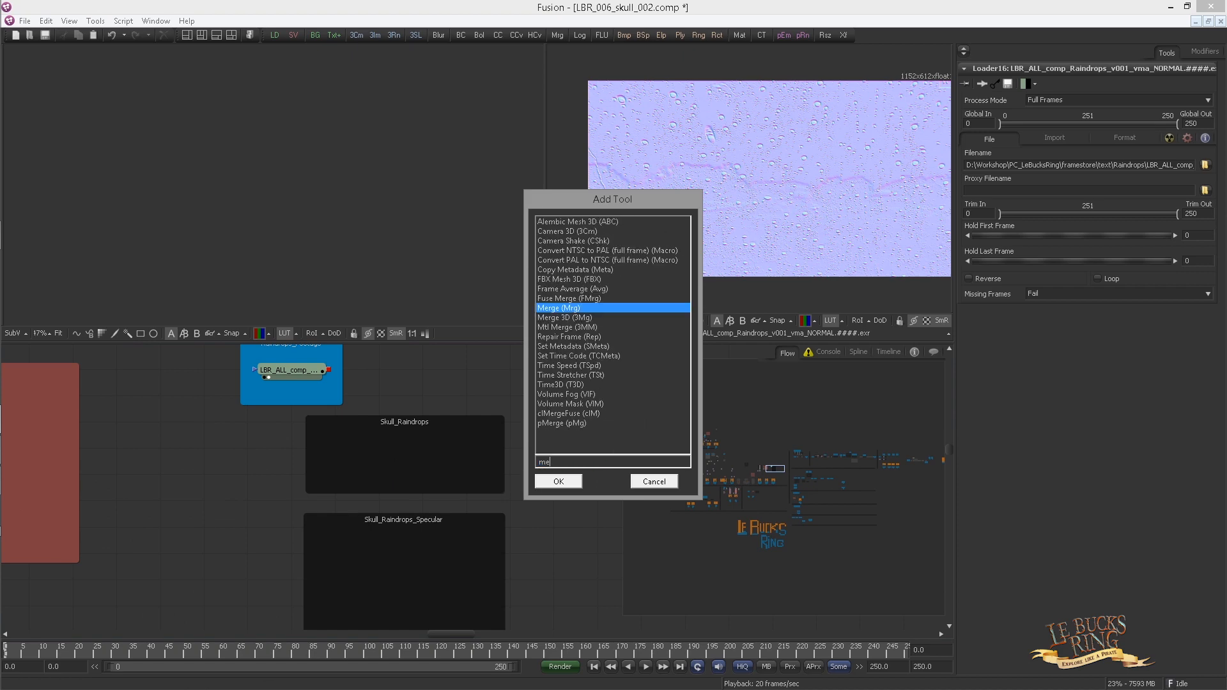
left_click(558, 481)
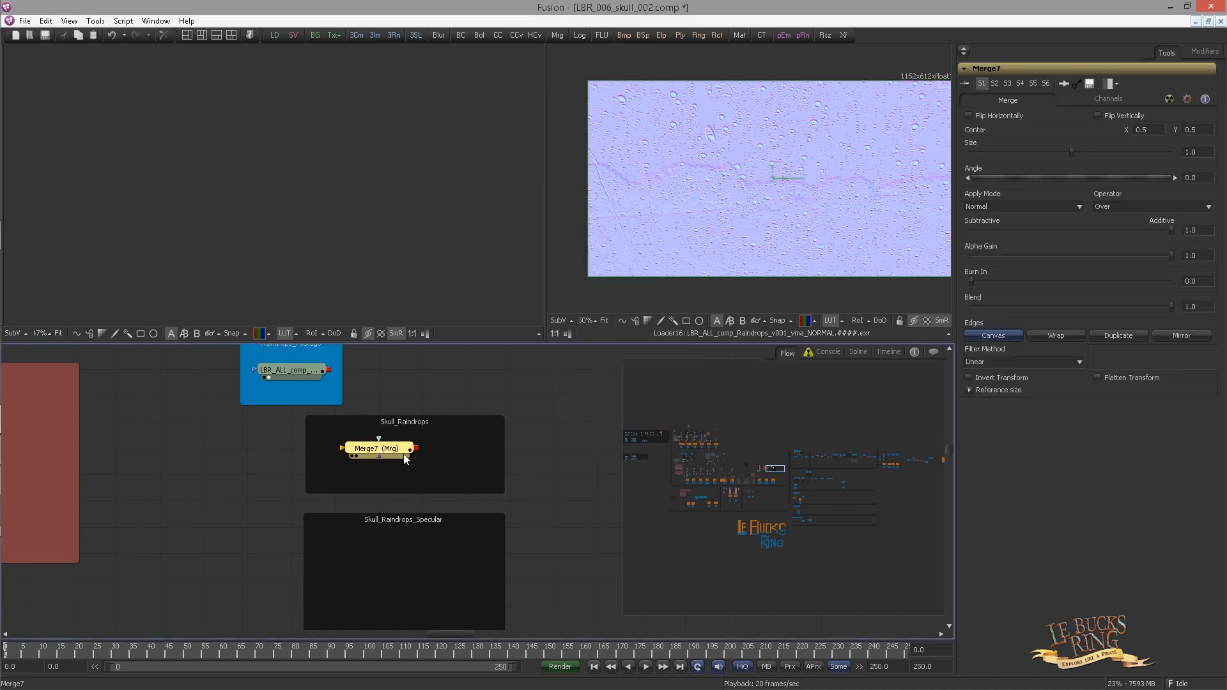
type("blur")
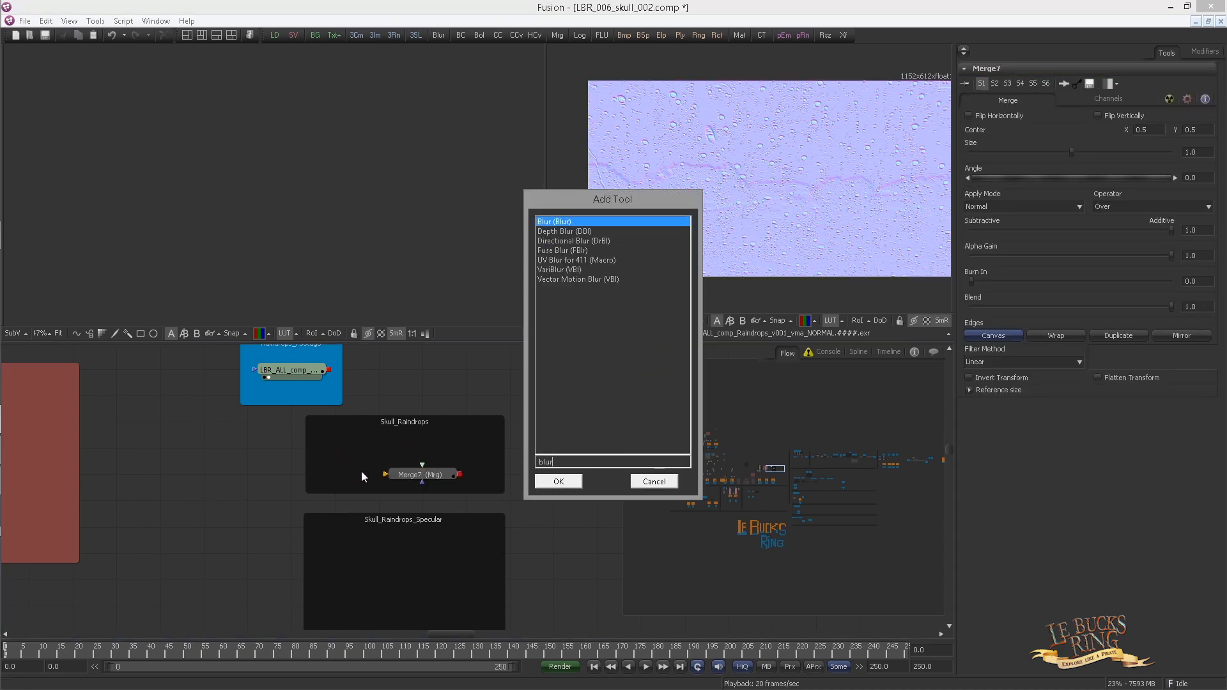
left_click(559, 480)
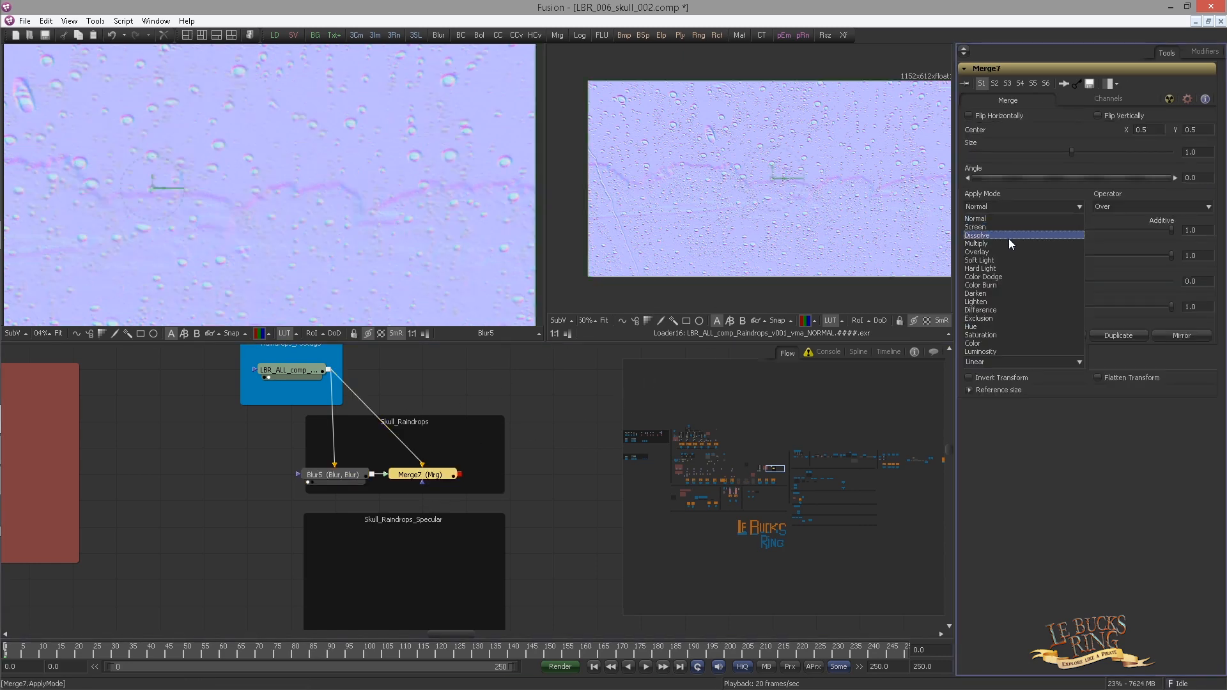
left_click(975, 252)
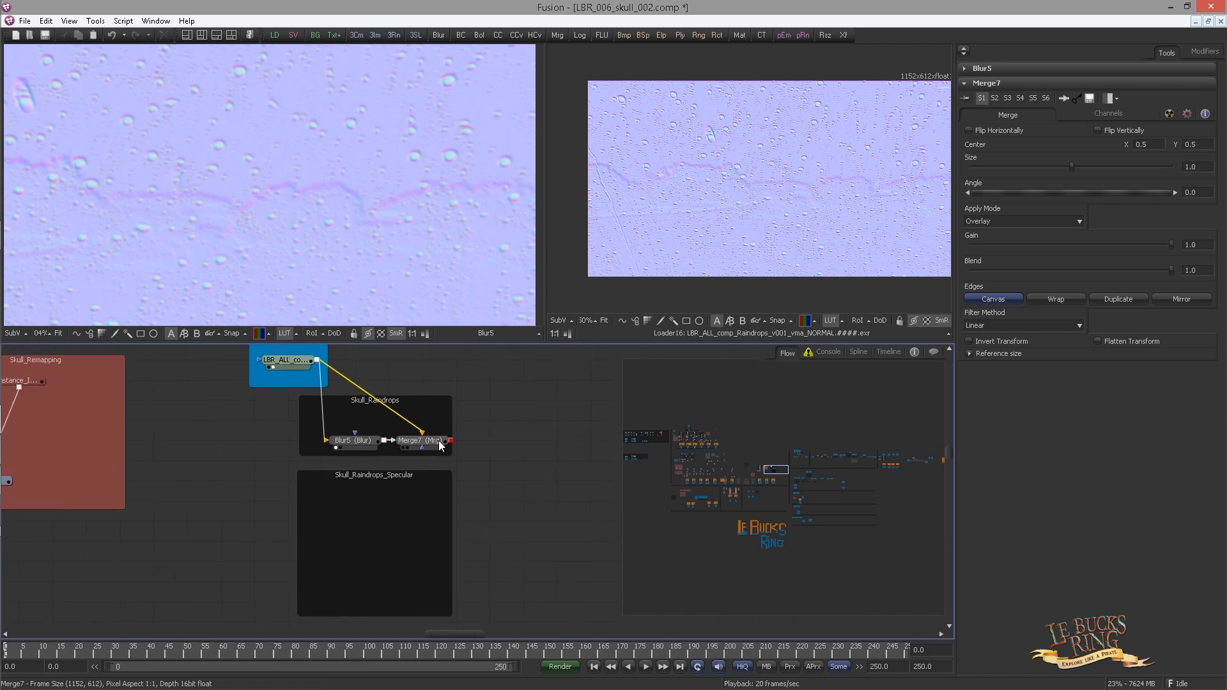
type("b")
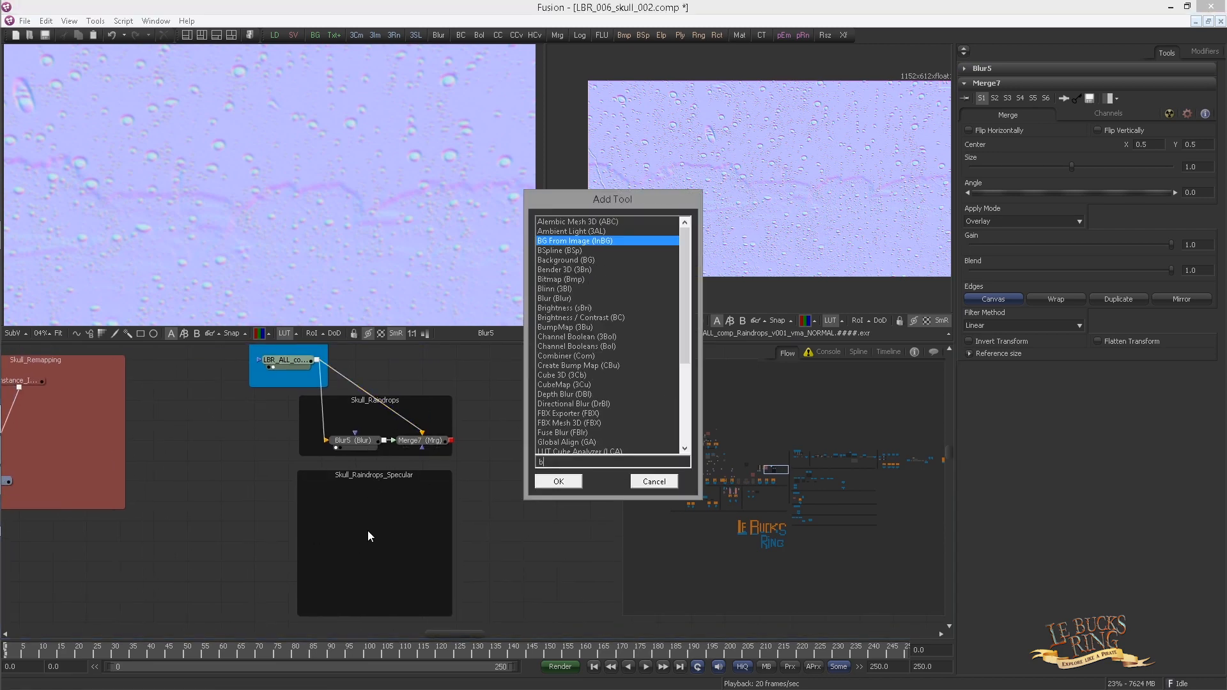
Add a BumpMap fed by the raindrops merge, its source image treated as a Bumpmap.
left_click(558, 481)
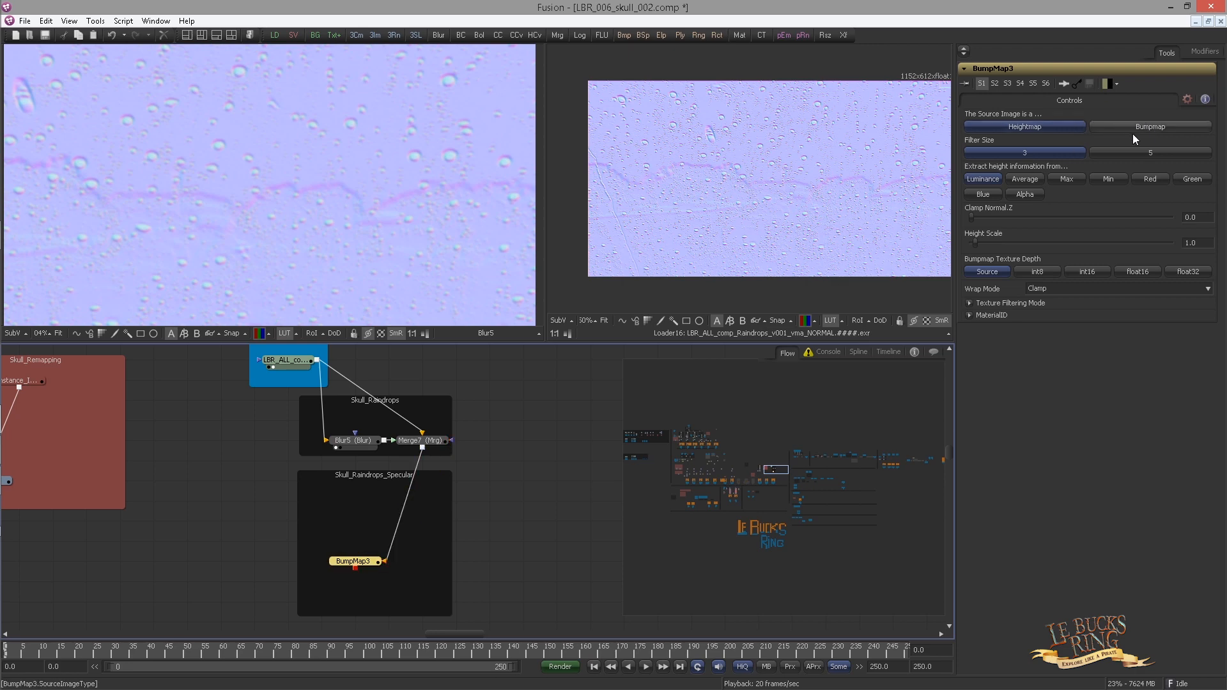
left_click(1149, 126)
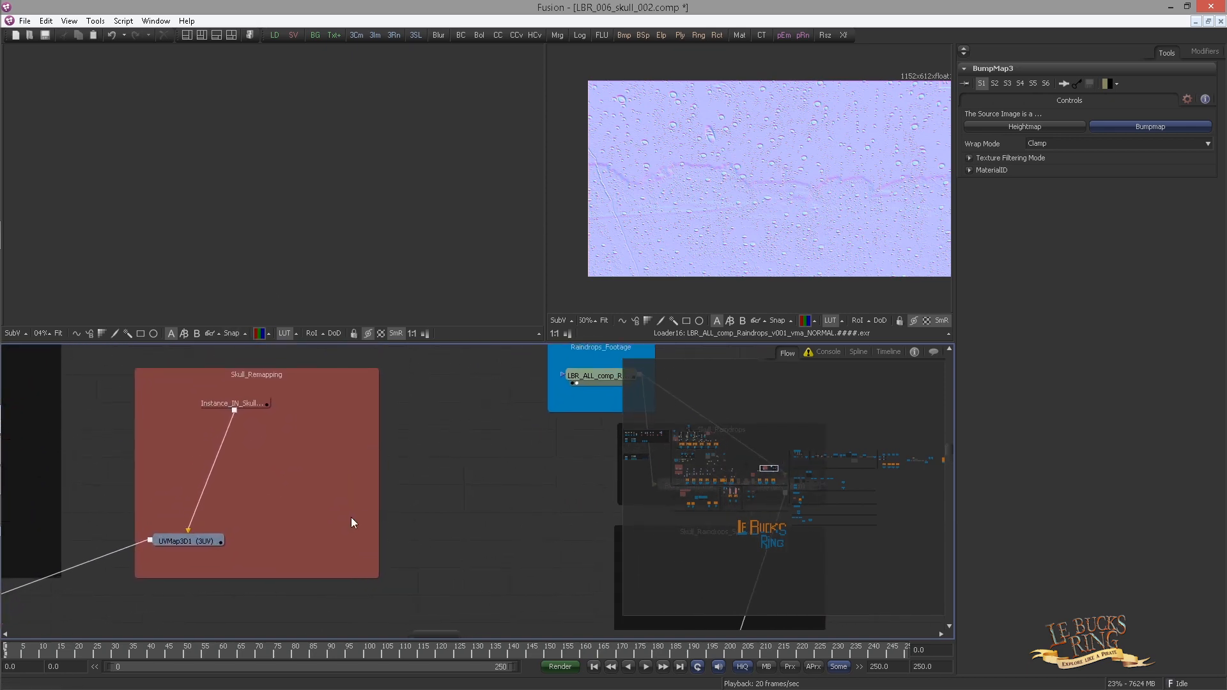
mouse_move(295, 549)
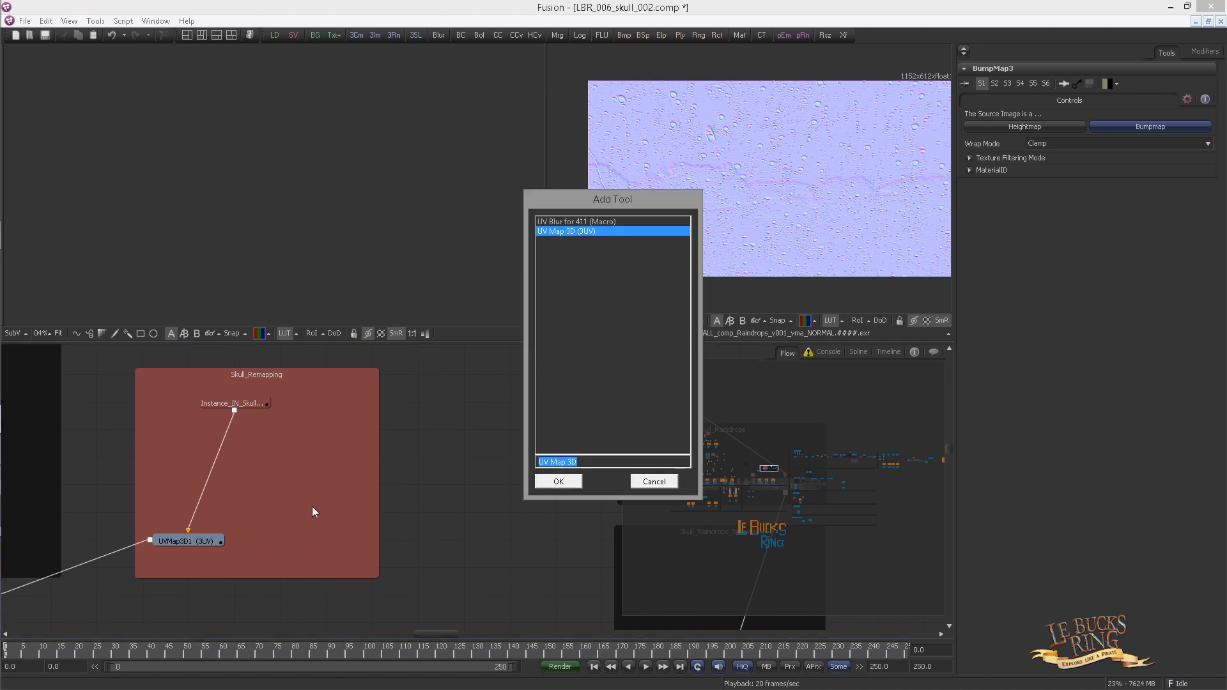
Add a second UV Map 3D set to Spherical mapping with UVs locked on the animated skull.
left_click(558, 480)
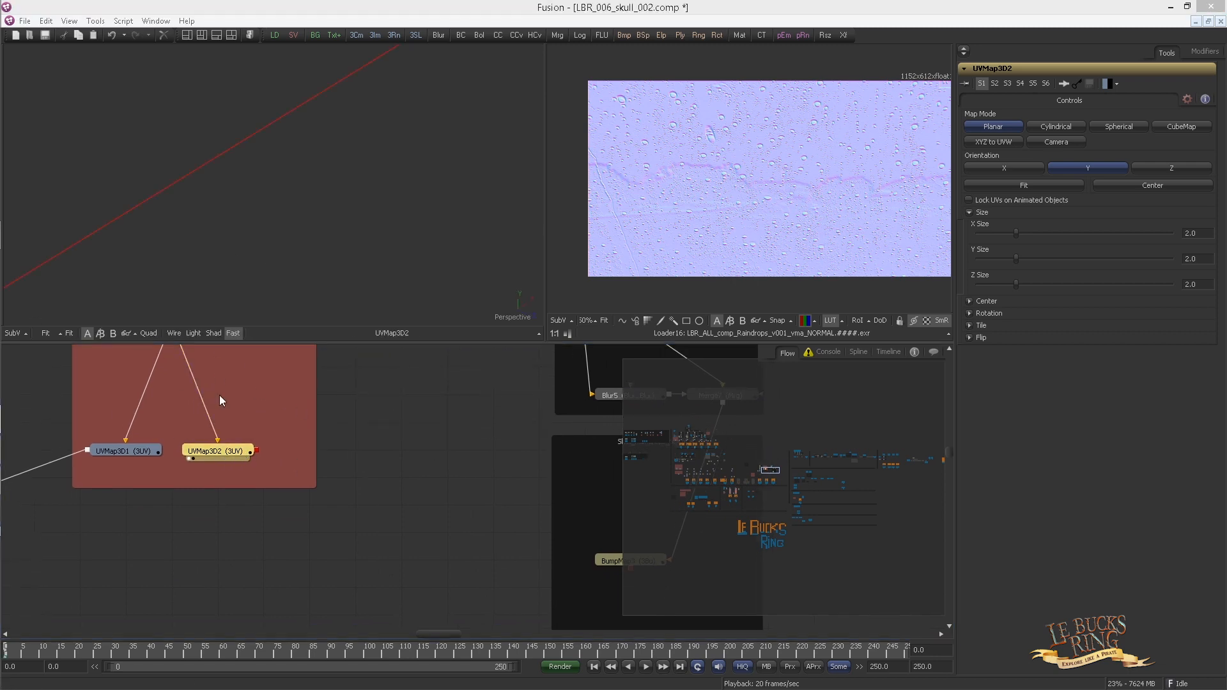
left_click(970, 199)
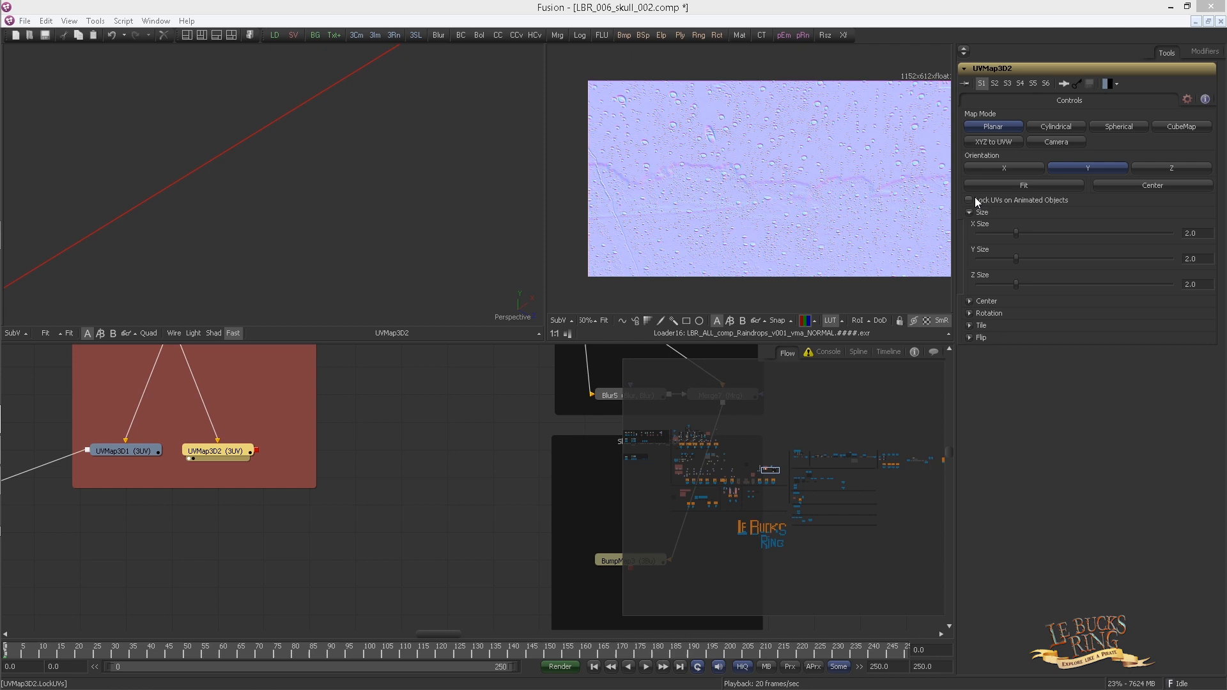
left_click(969, 200)
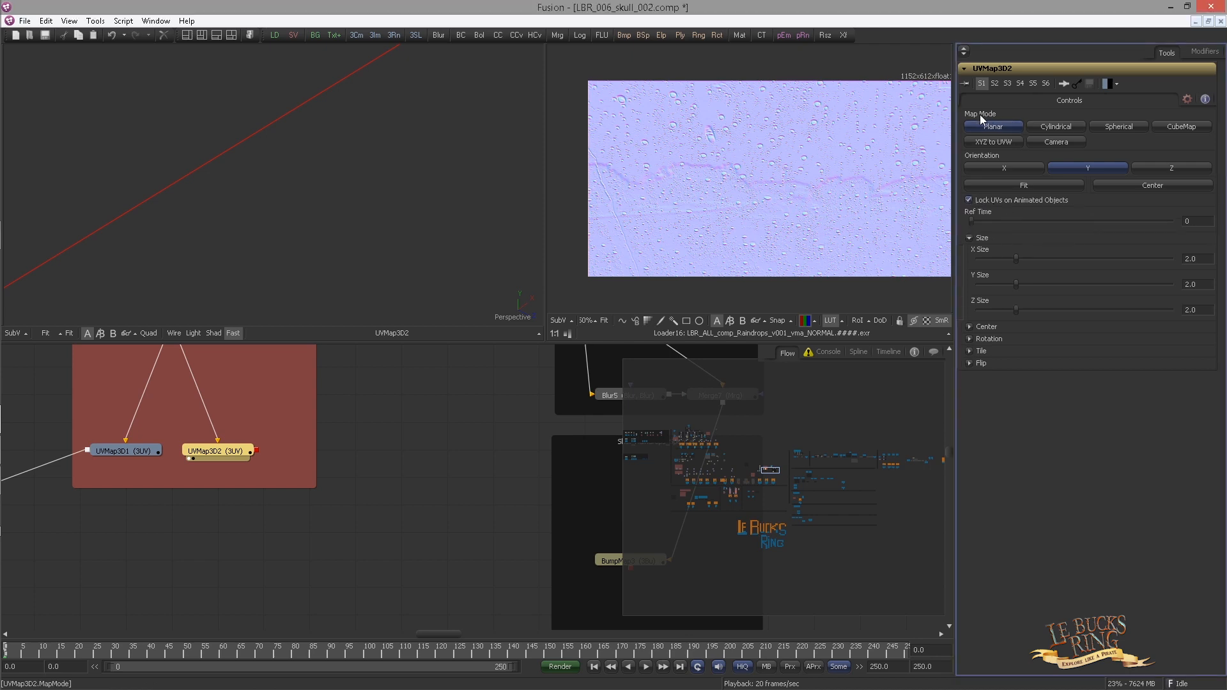
left_click(1118, 127)
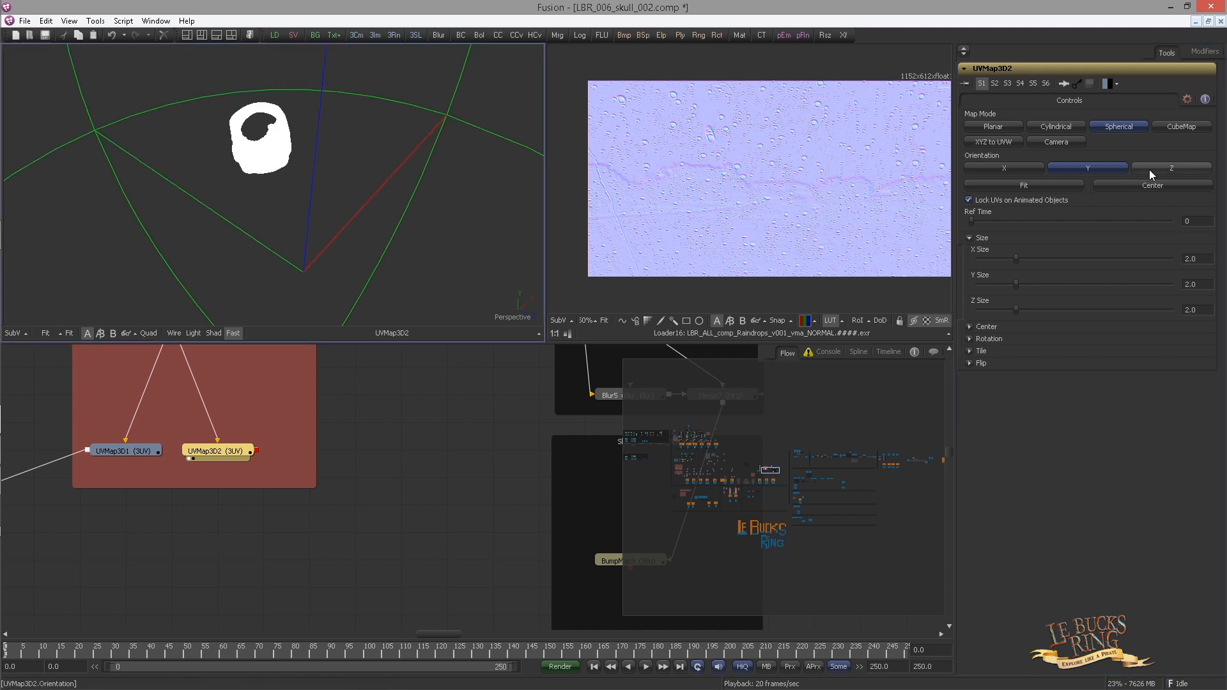
mouse_move(1165, 171)
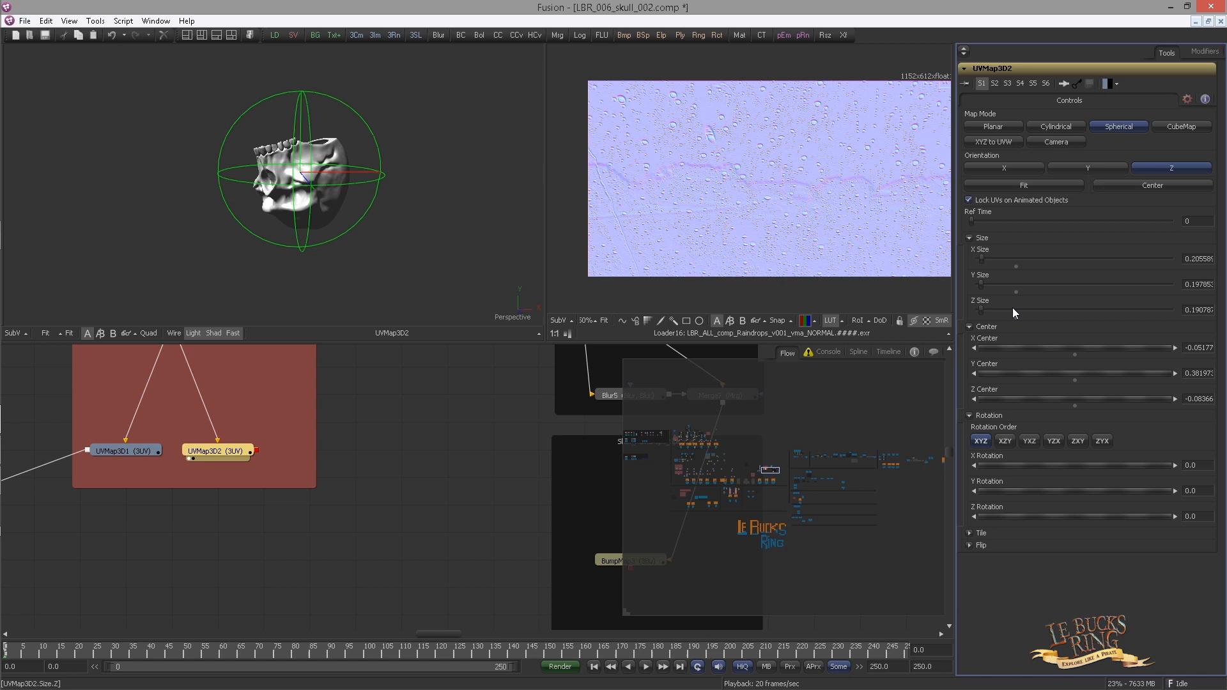
mouse_move(1097, 373)
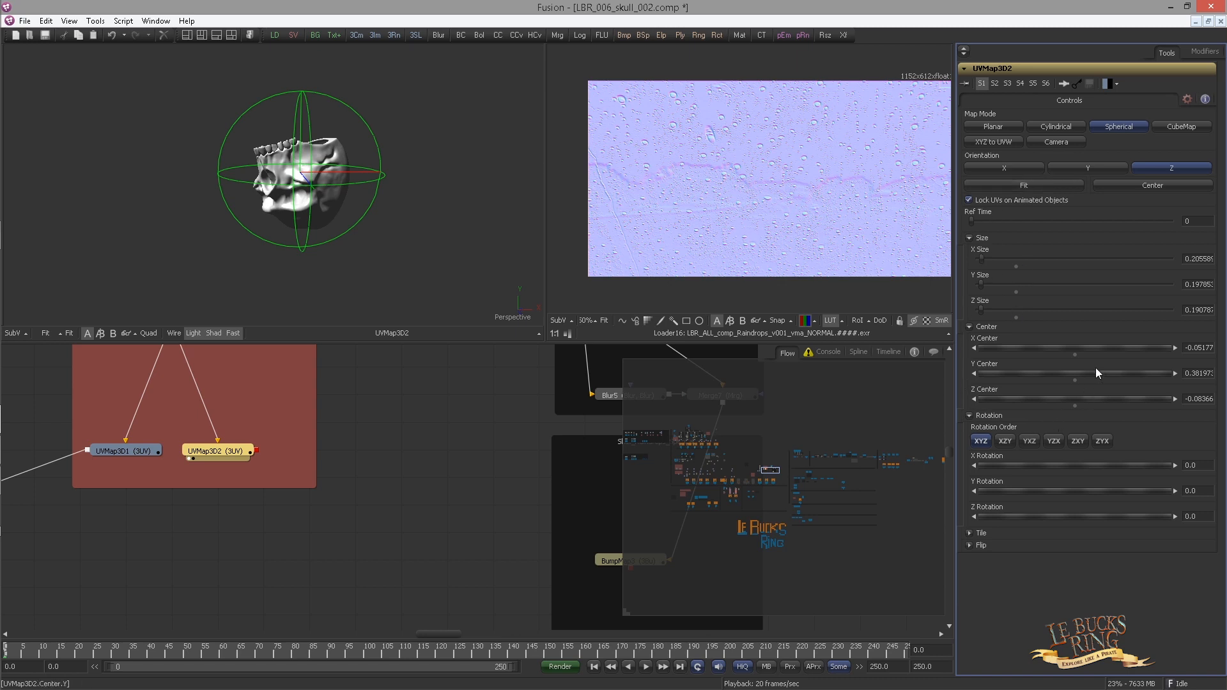
mouse_move(984, 477)
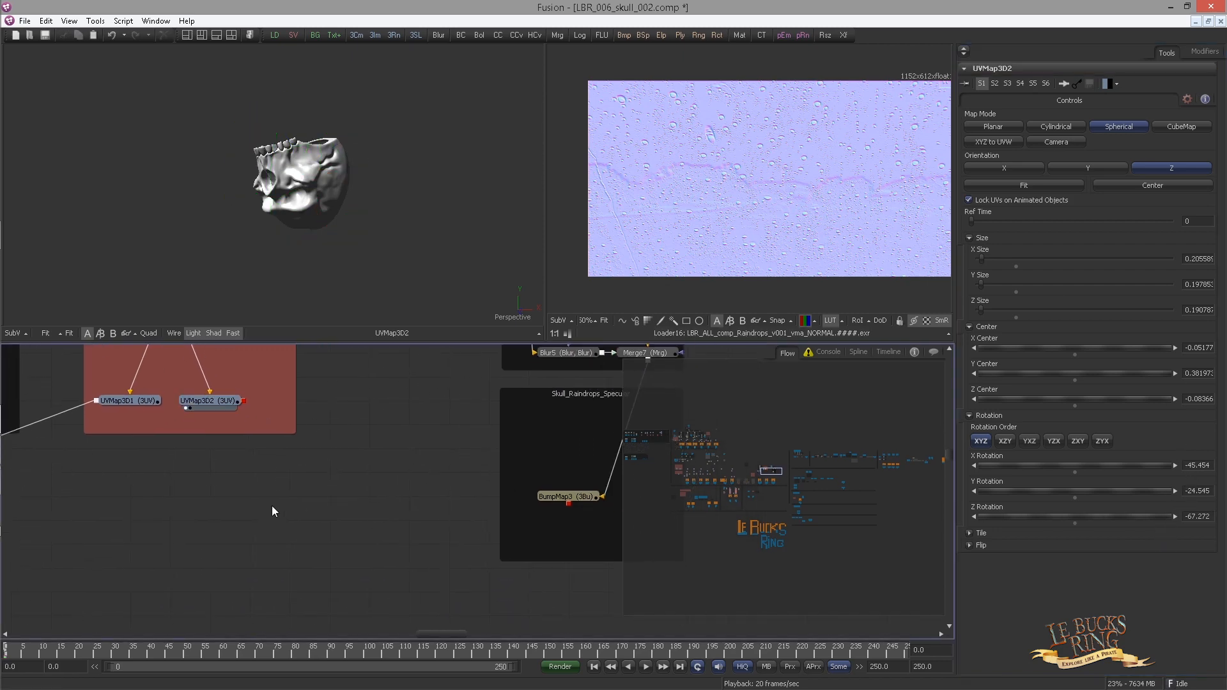
mouse_move(265, 515)
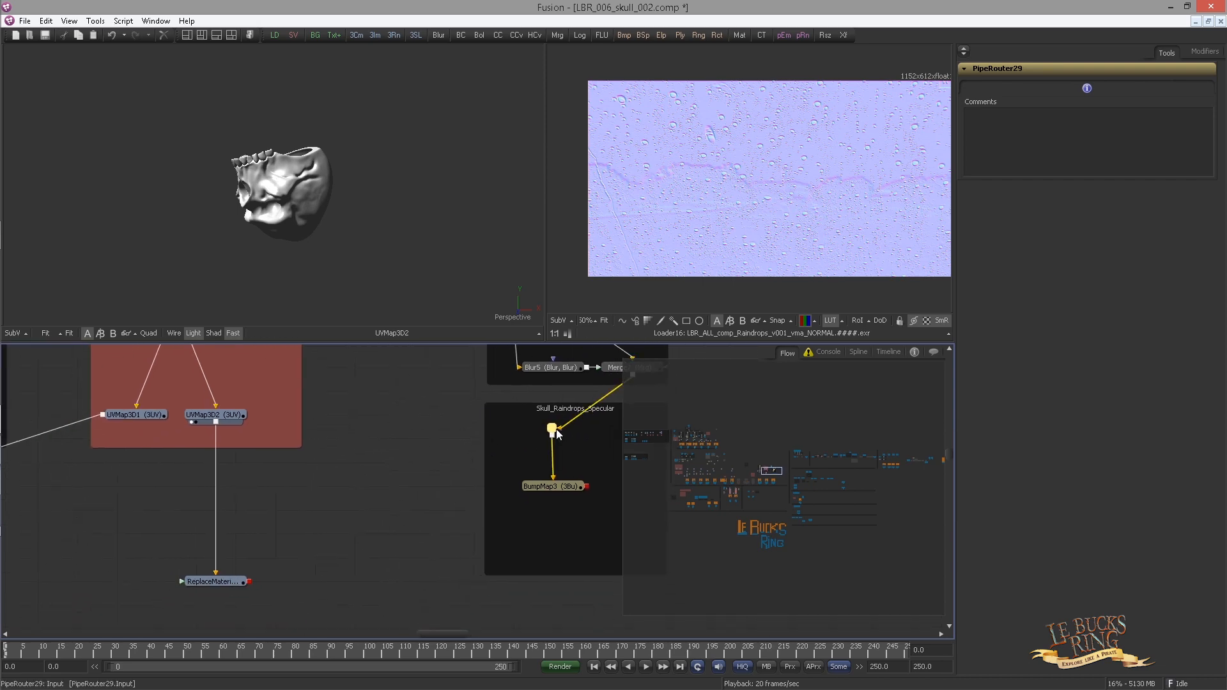
Route BumpMap3 into the ReplaceMaterial3D and connect Override3D3 into the copied Merge3D below it.
left_click_drag(552, 430, 214, 582)
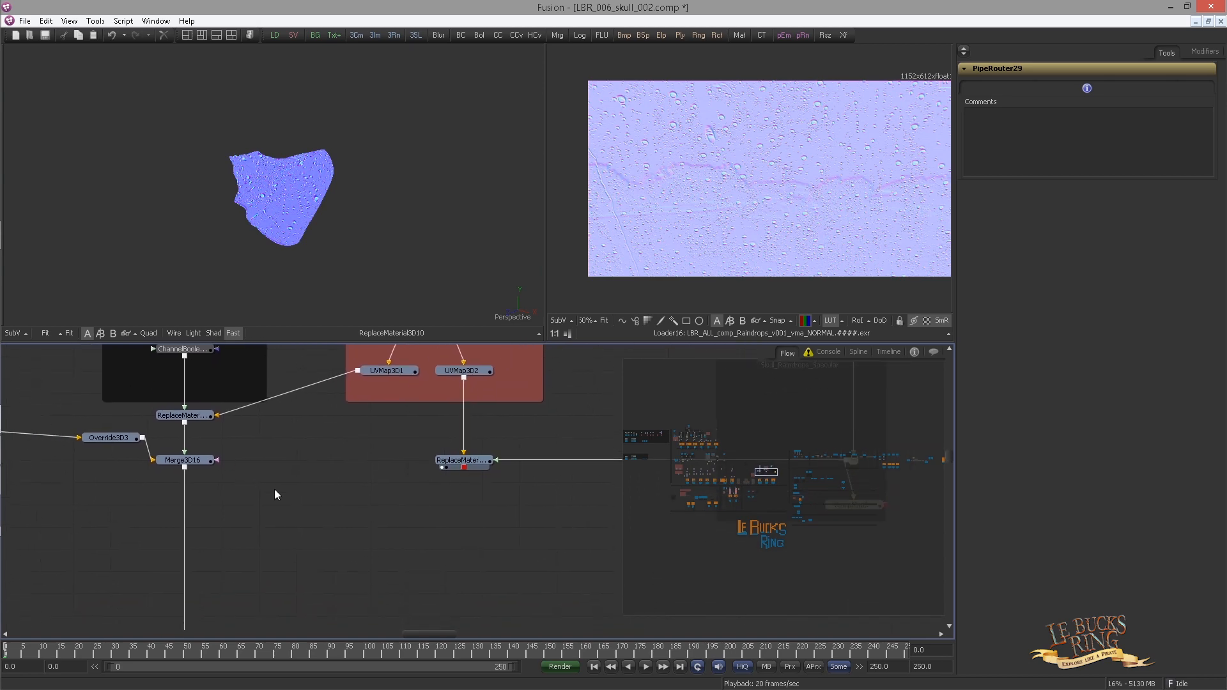
left_click(184, 459)
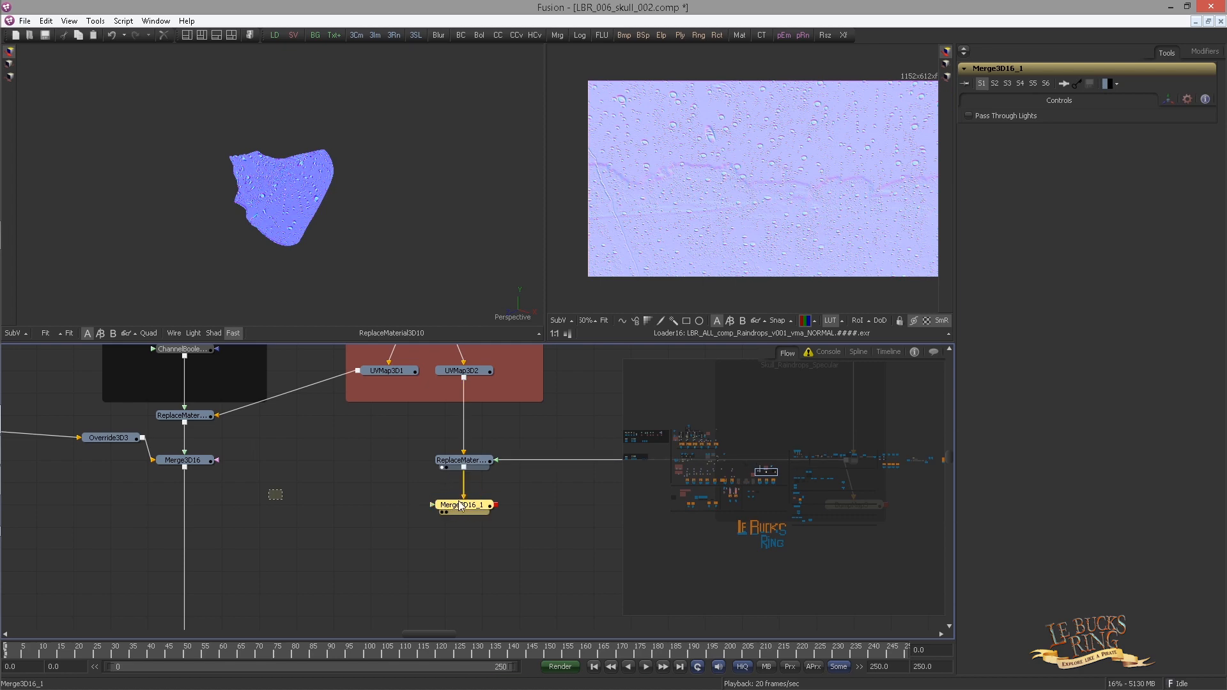
left_click(110, 437)
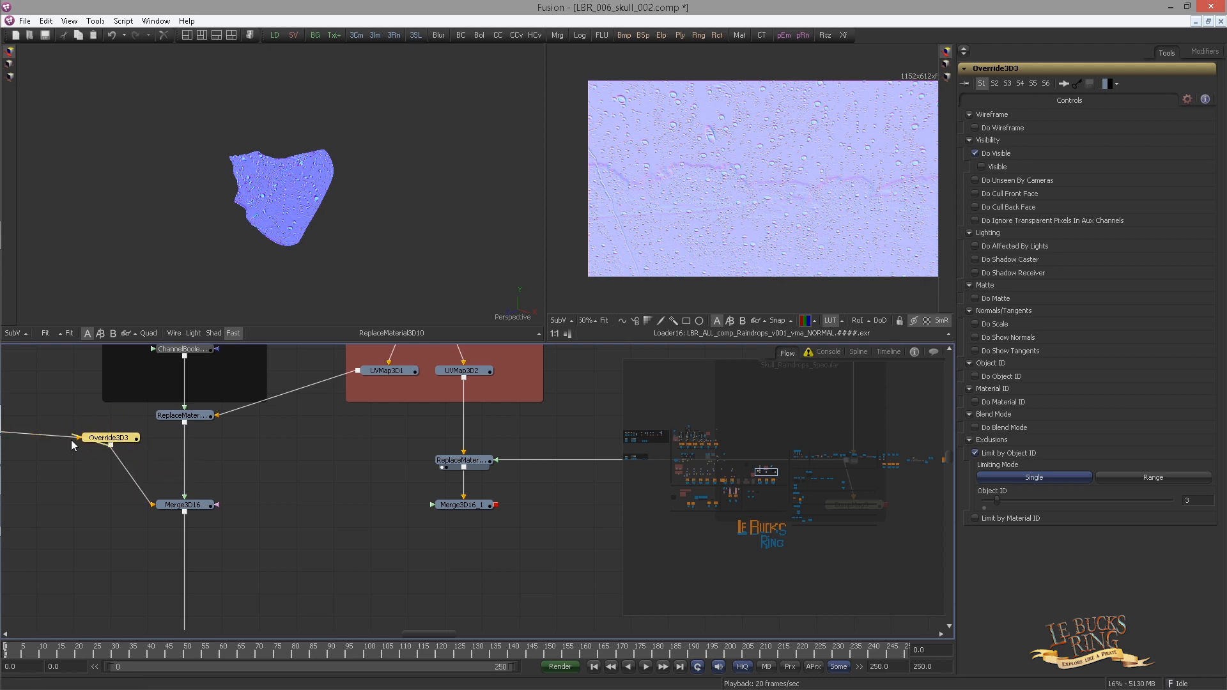
left_click_drag(78, 437, 462, 505)
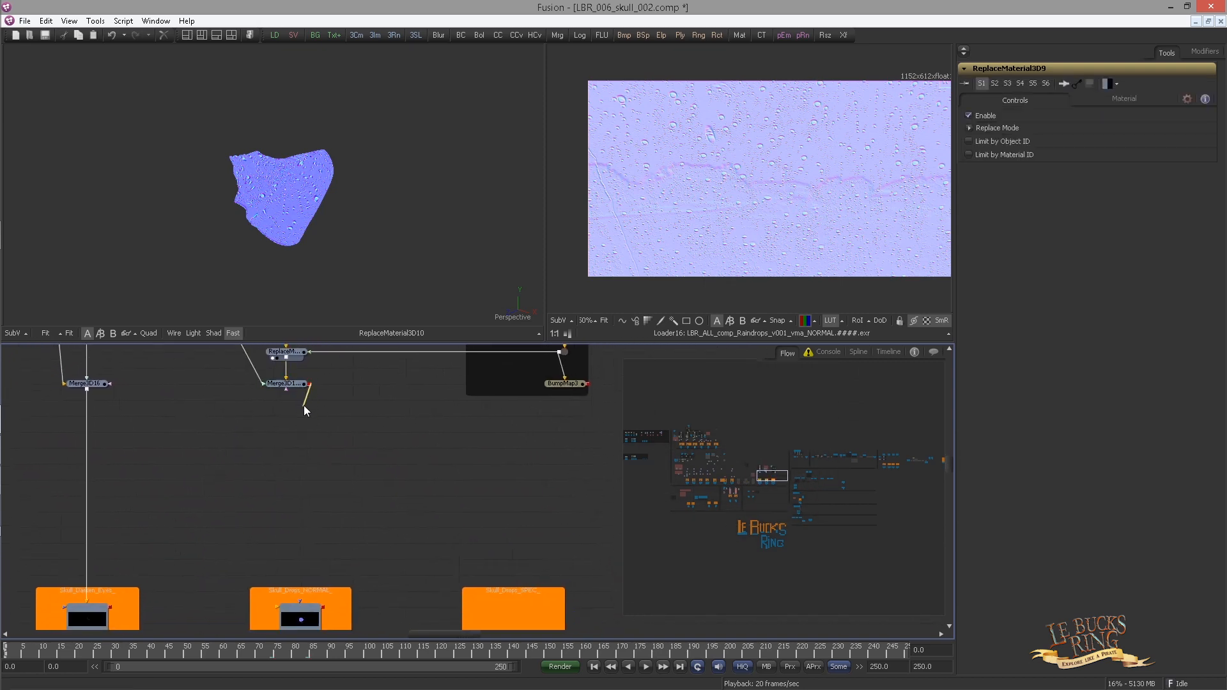
left_click_drag(306, 387, 301, 602)
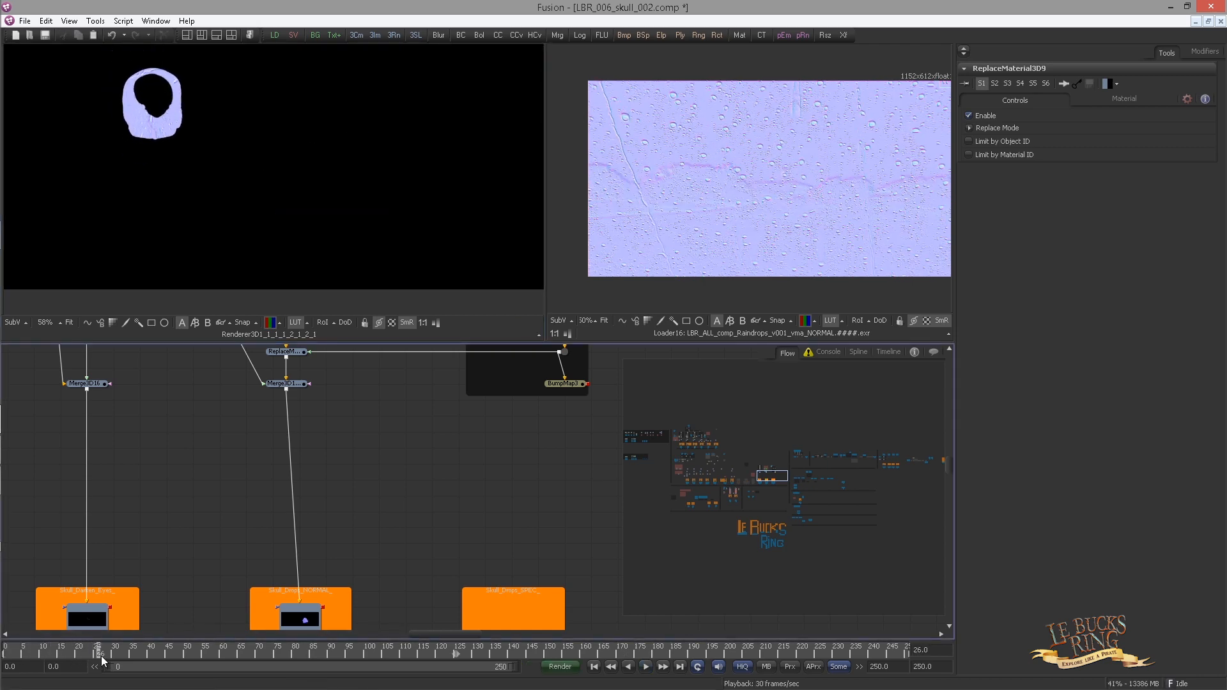
left_click_drag(100, 667, 162, 668)
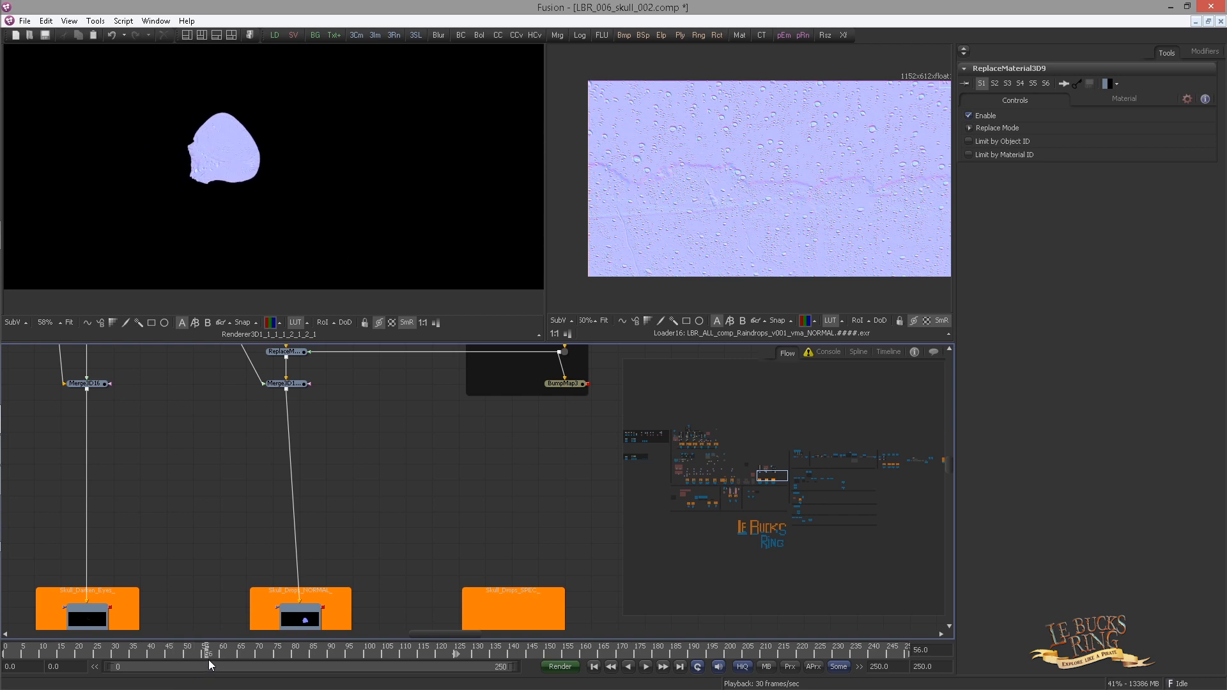
left_click_drag(209, 651, 266, 650)
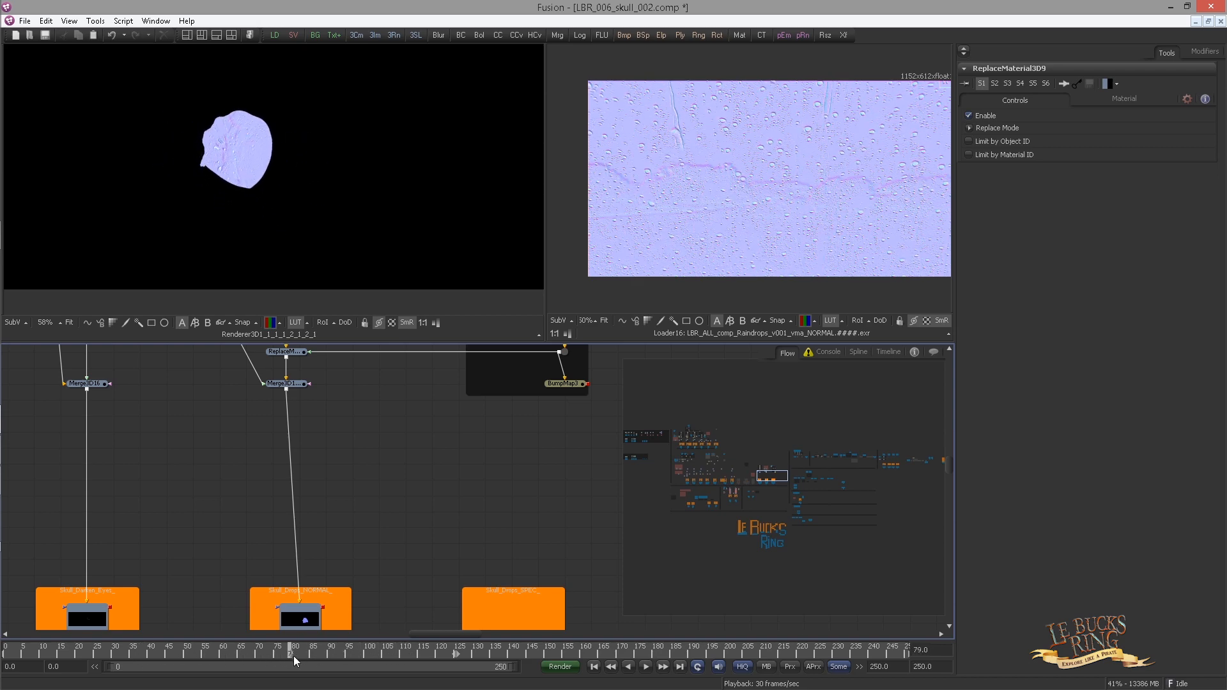
left_click_drag(294, 653, 454, 654)
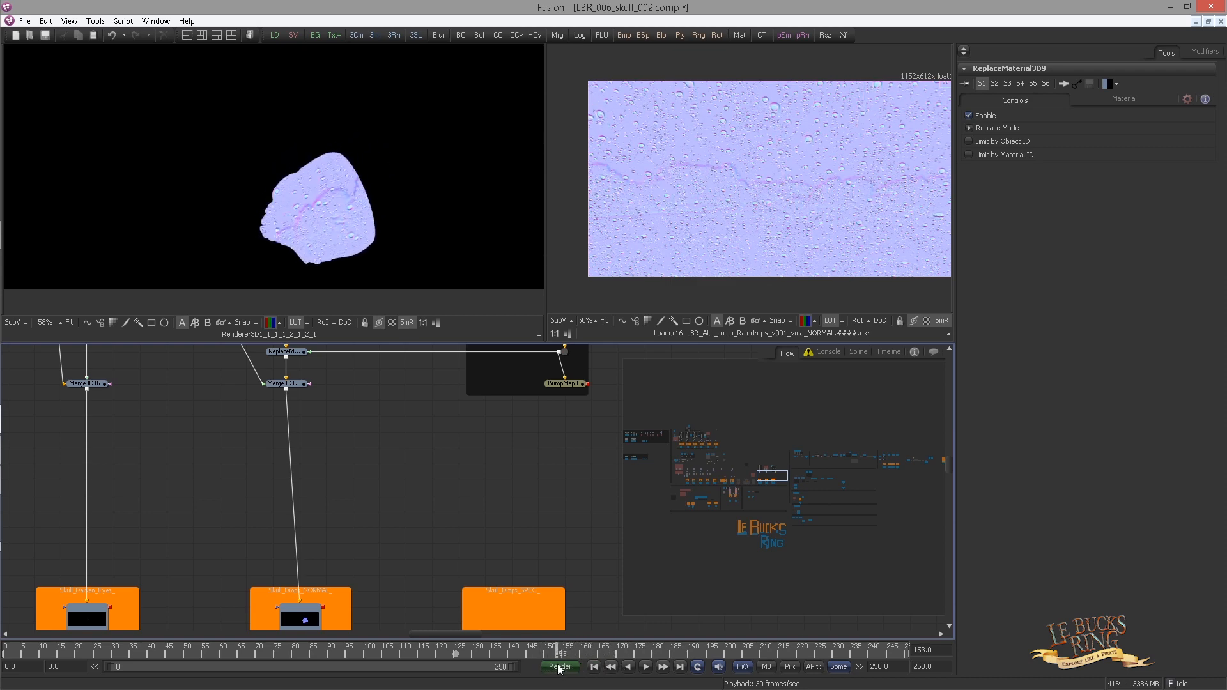
left_click(558, 666)
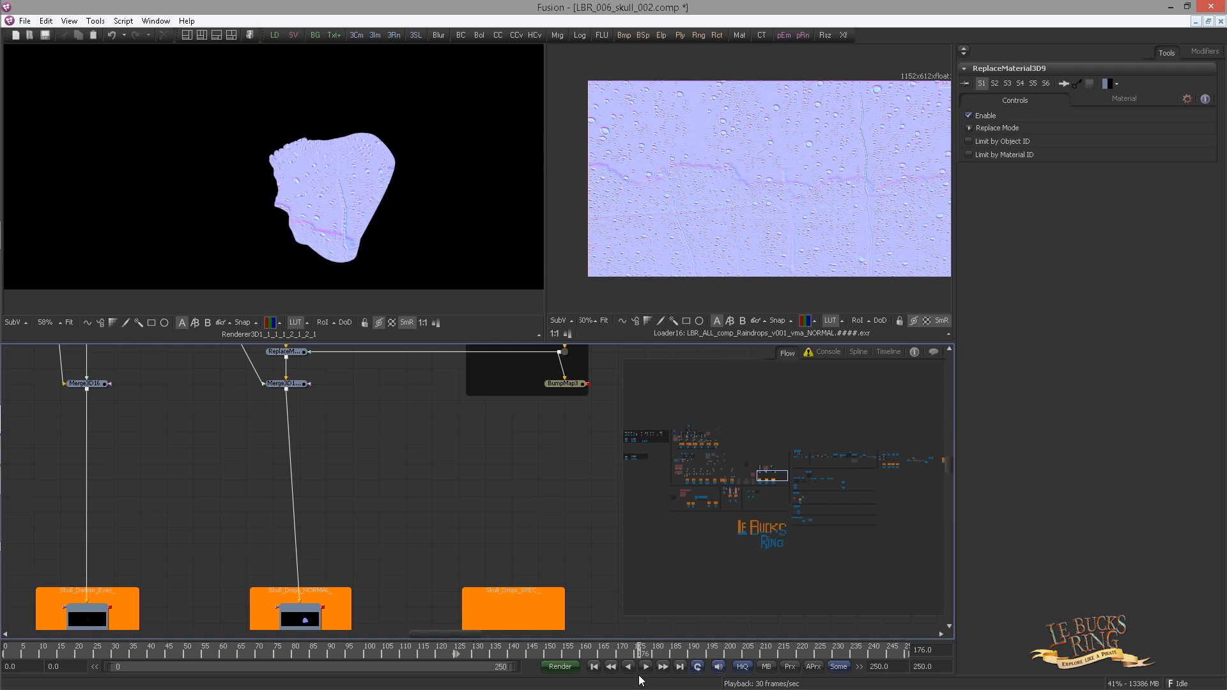
left_click(662, 666)
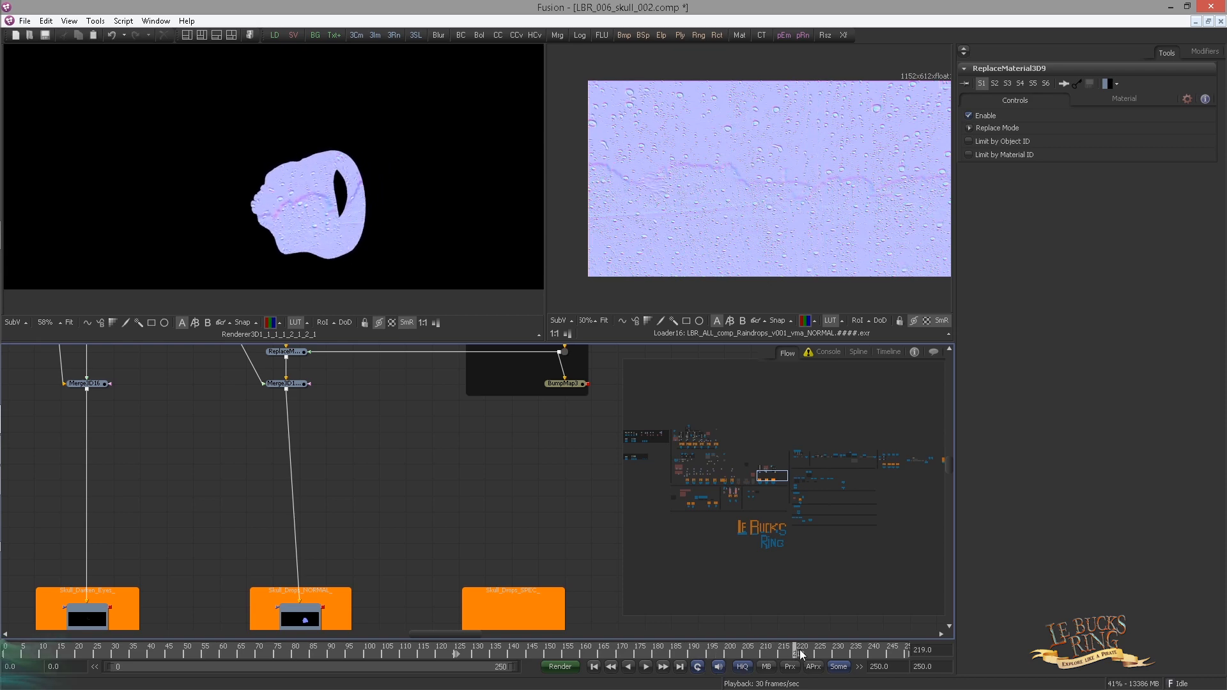
left_click_drag(800, 654, 844, 654)
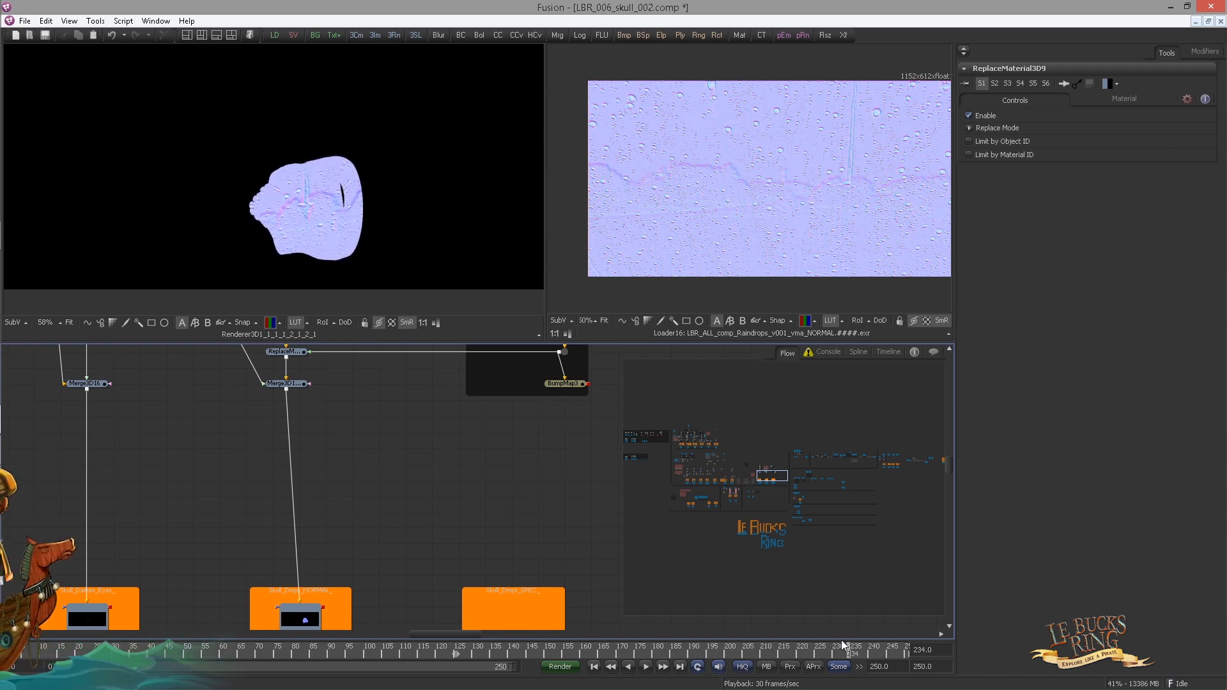